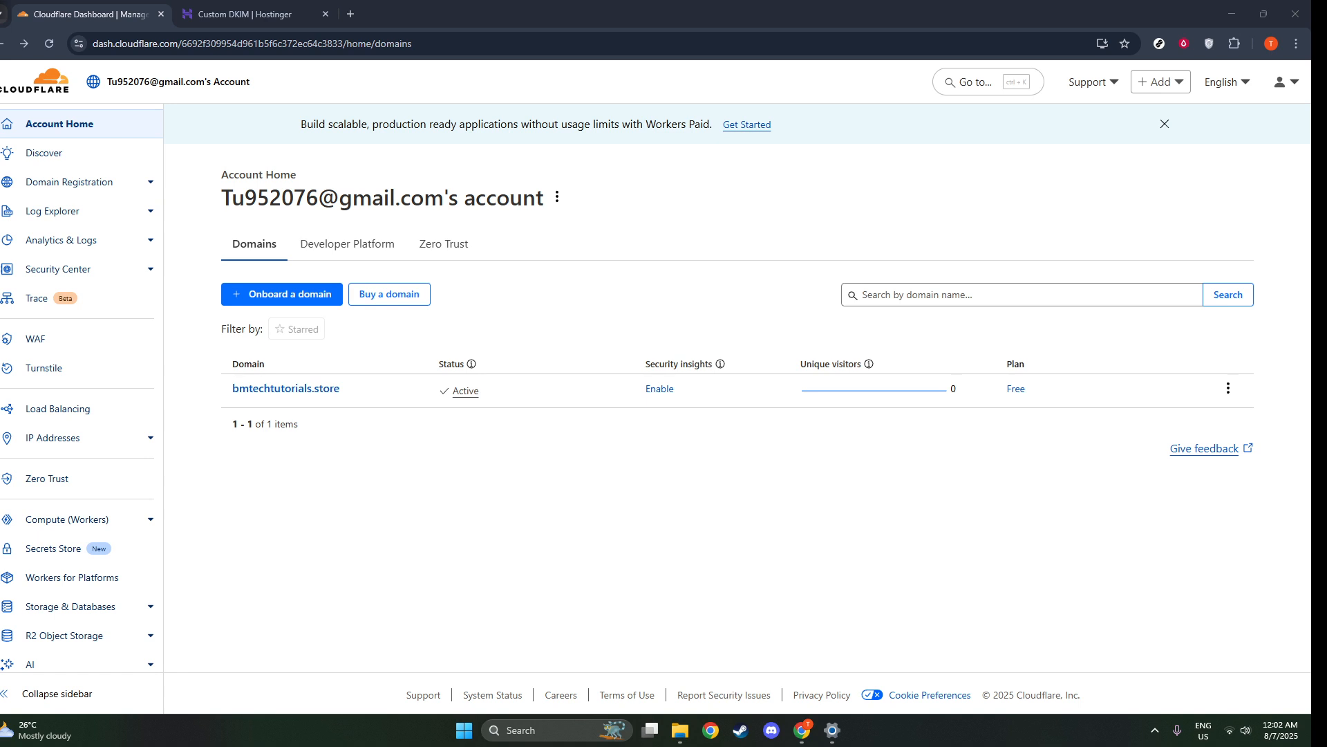
mouse_move(81, 258)
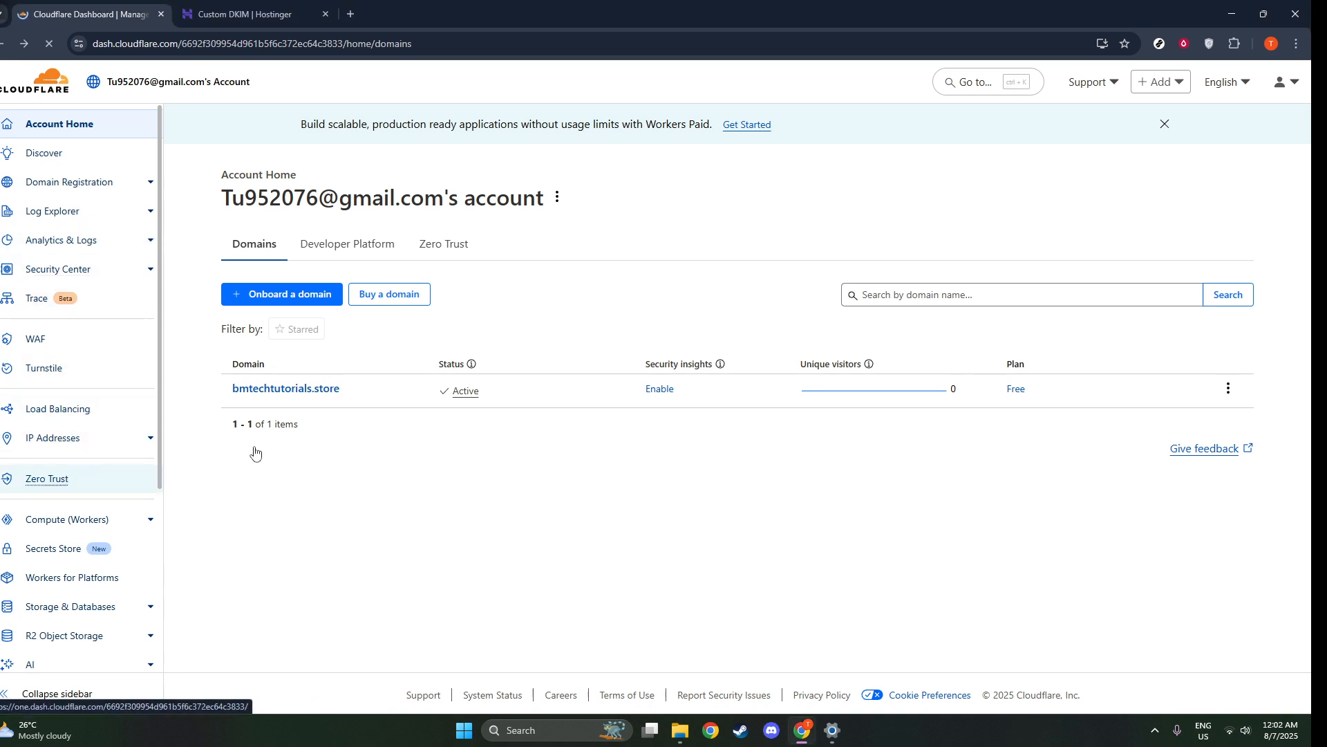
- Open Zero Trust and submit 'test' as the team name, which is rejected as taken
left_click(46, 478)
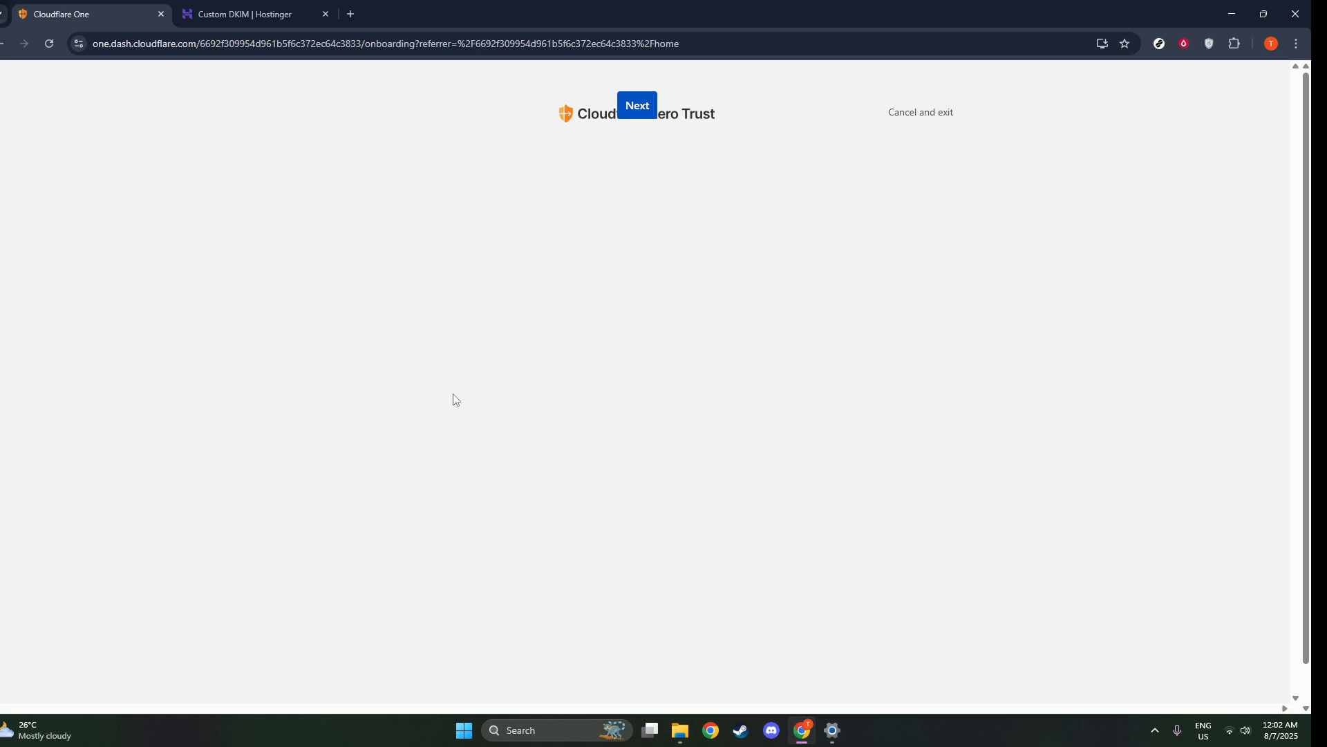
left_click(636, 105)
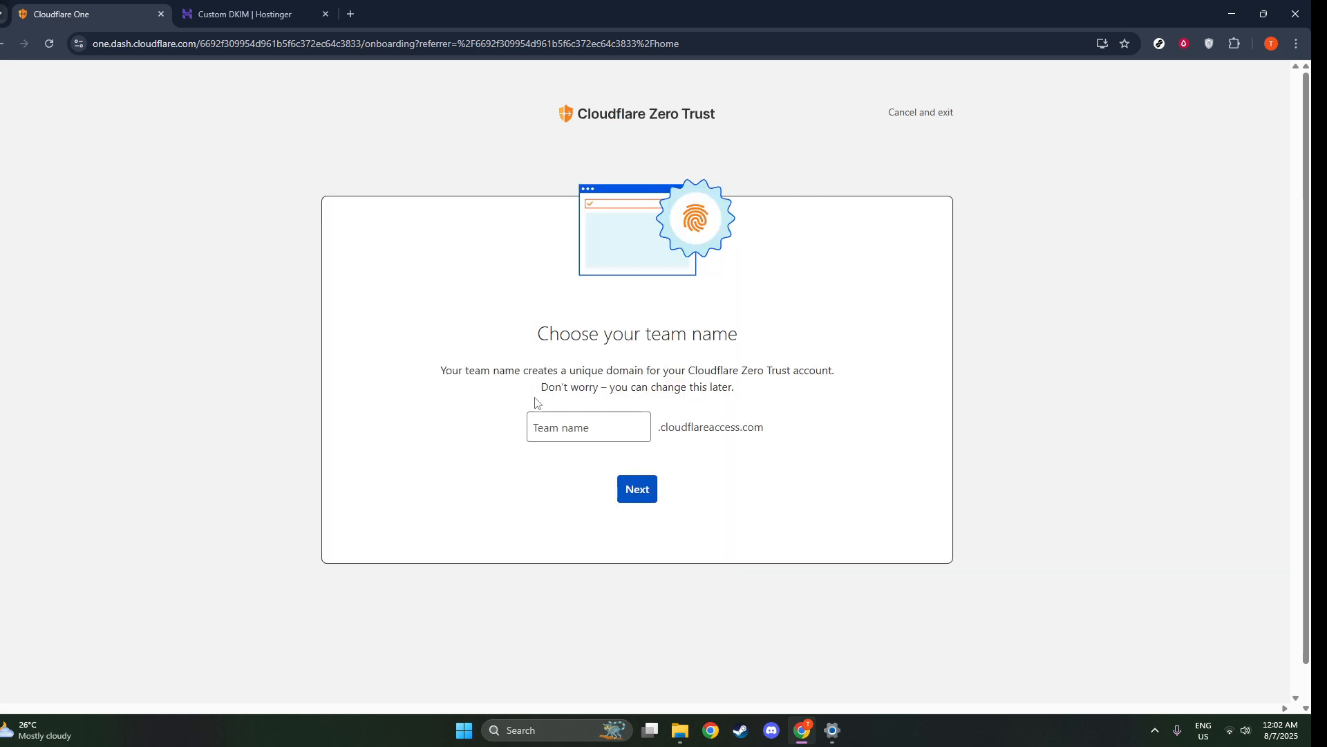
left_click(588, 426)
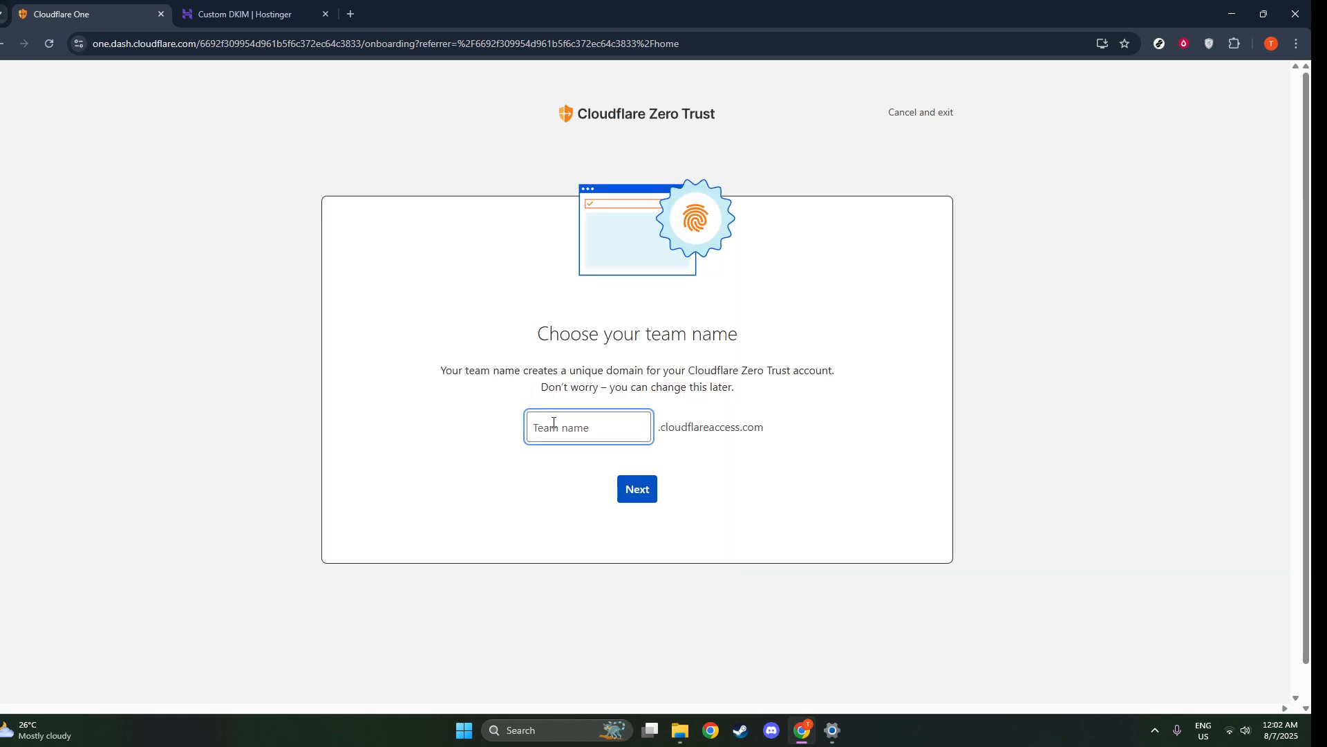
type("tes")
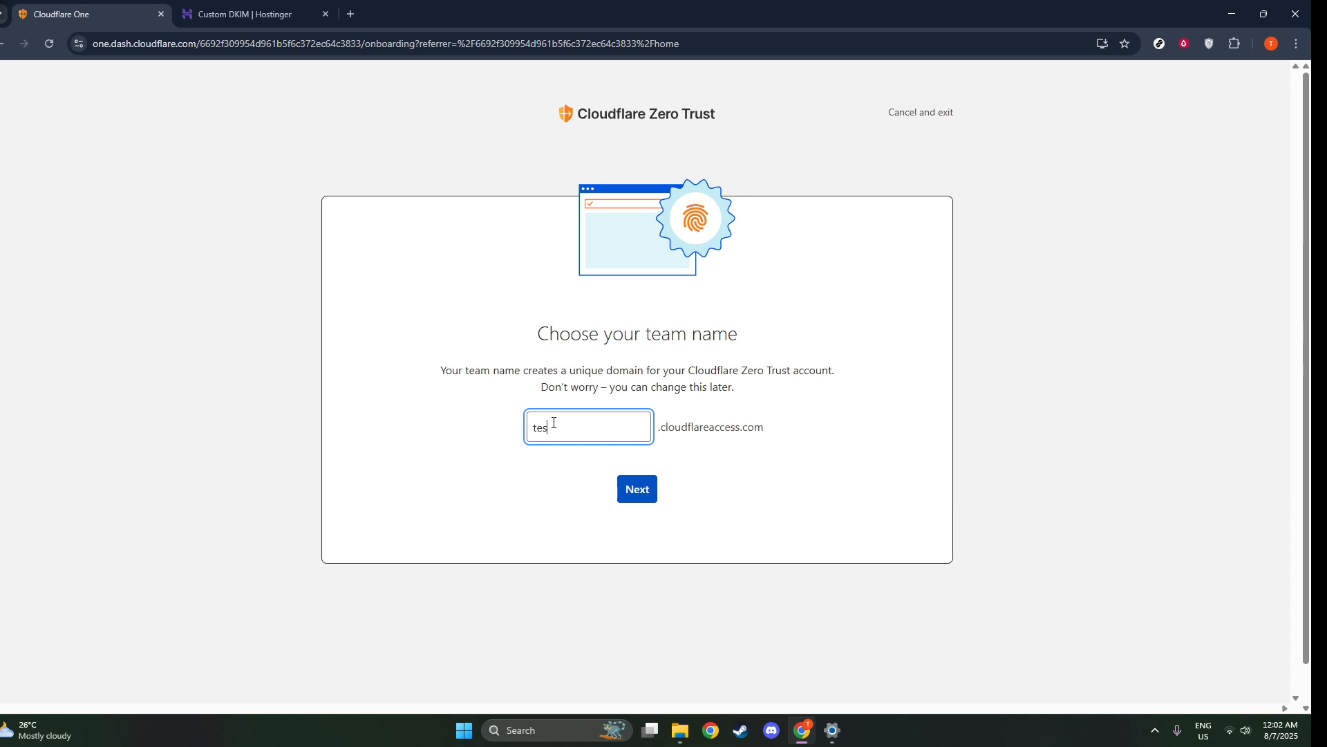
left_click(637, 489)
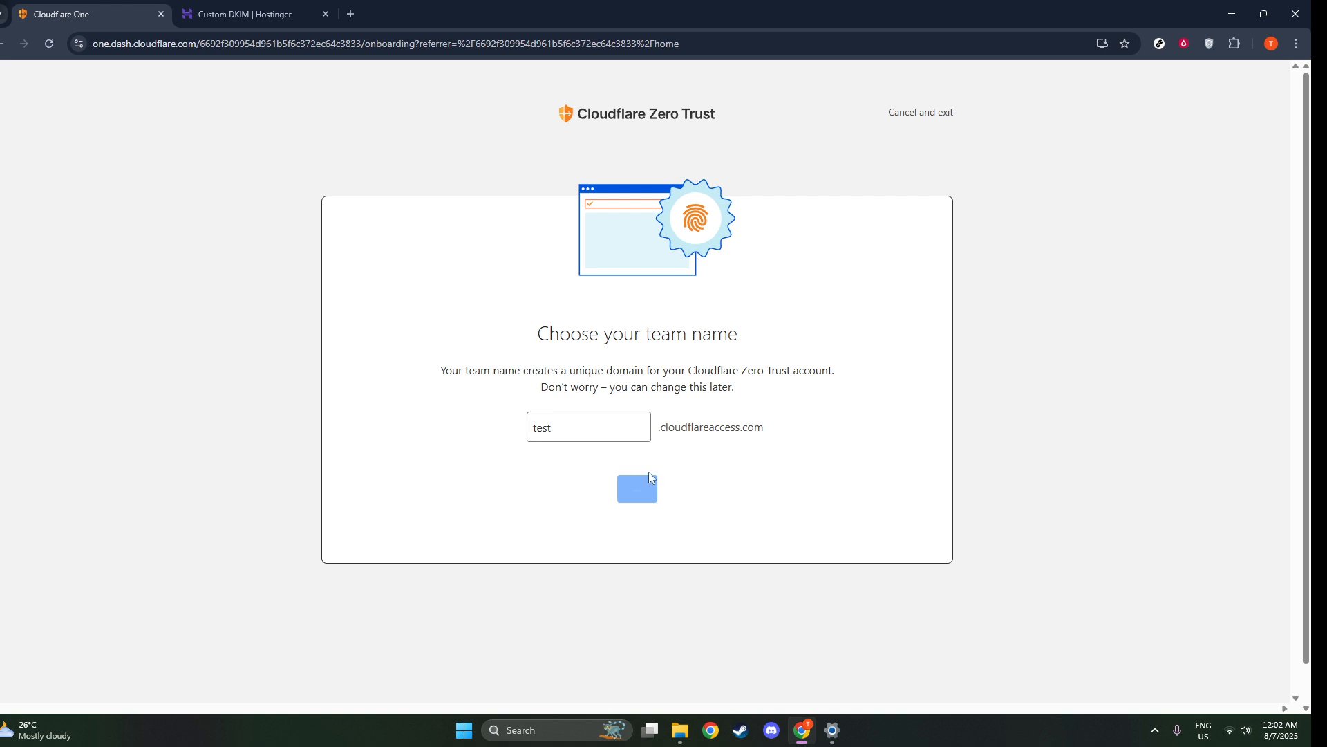
mouse_move(623, 531)
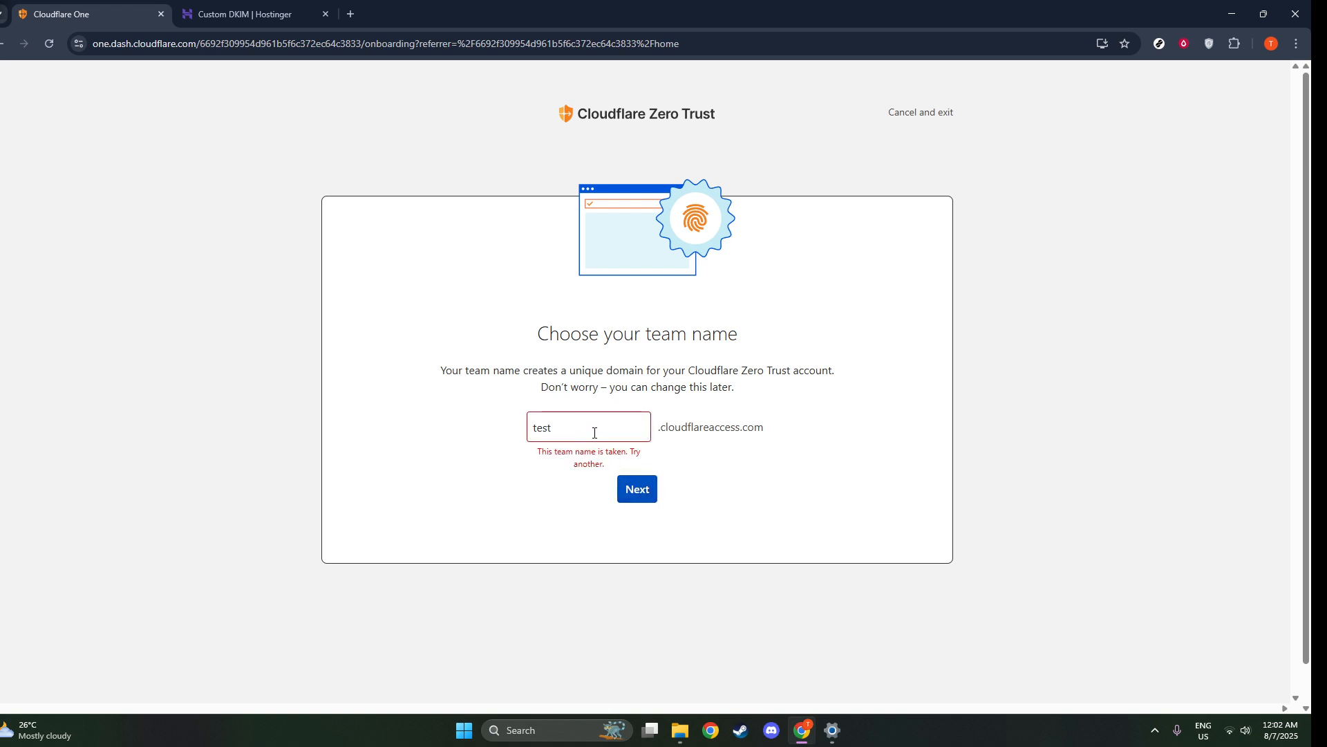
- Extend the rejected team name 'test' to 'testtutorialteam' and resubmit it
left_click(593, 427)
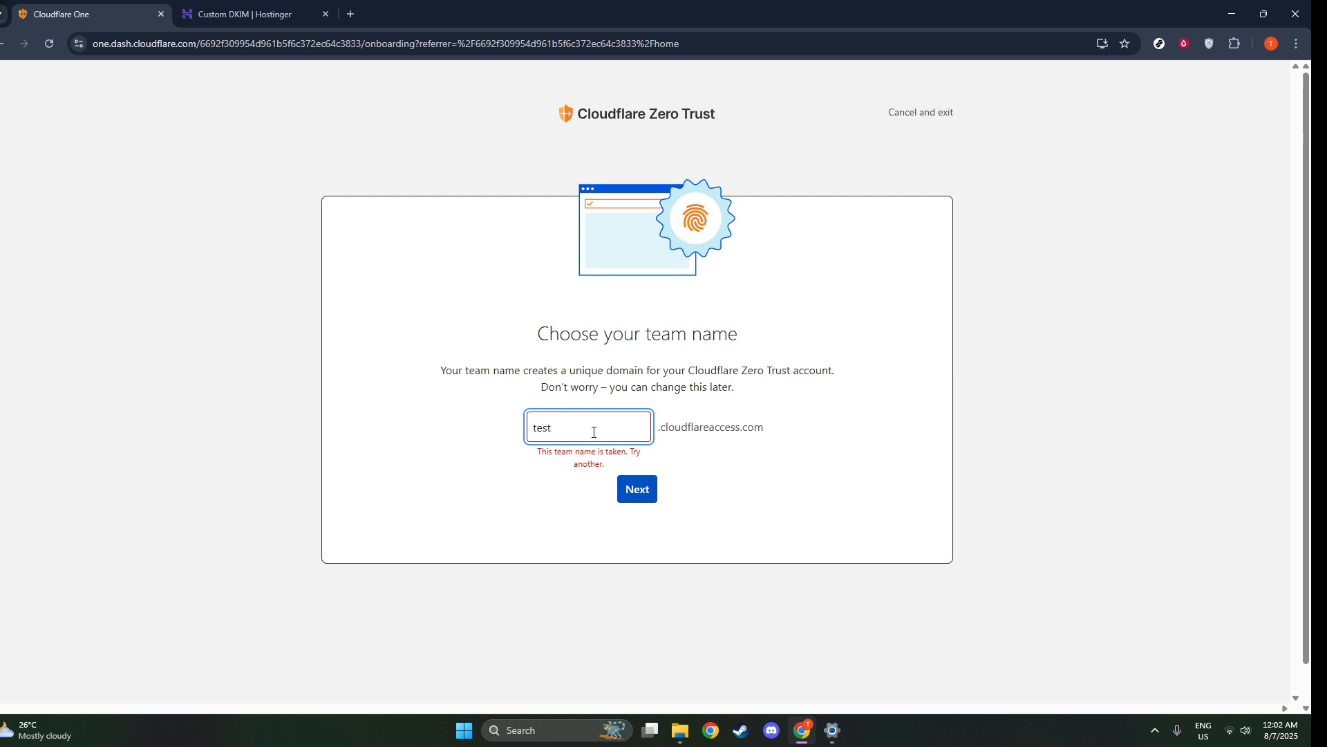
type("tuto")
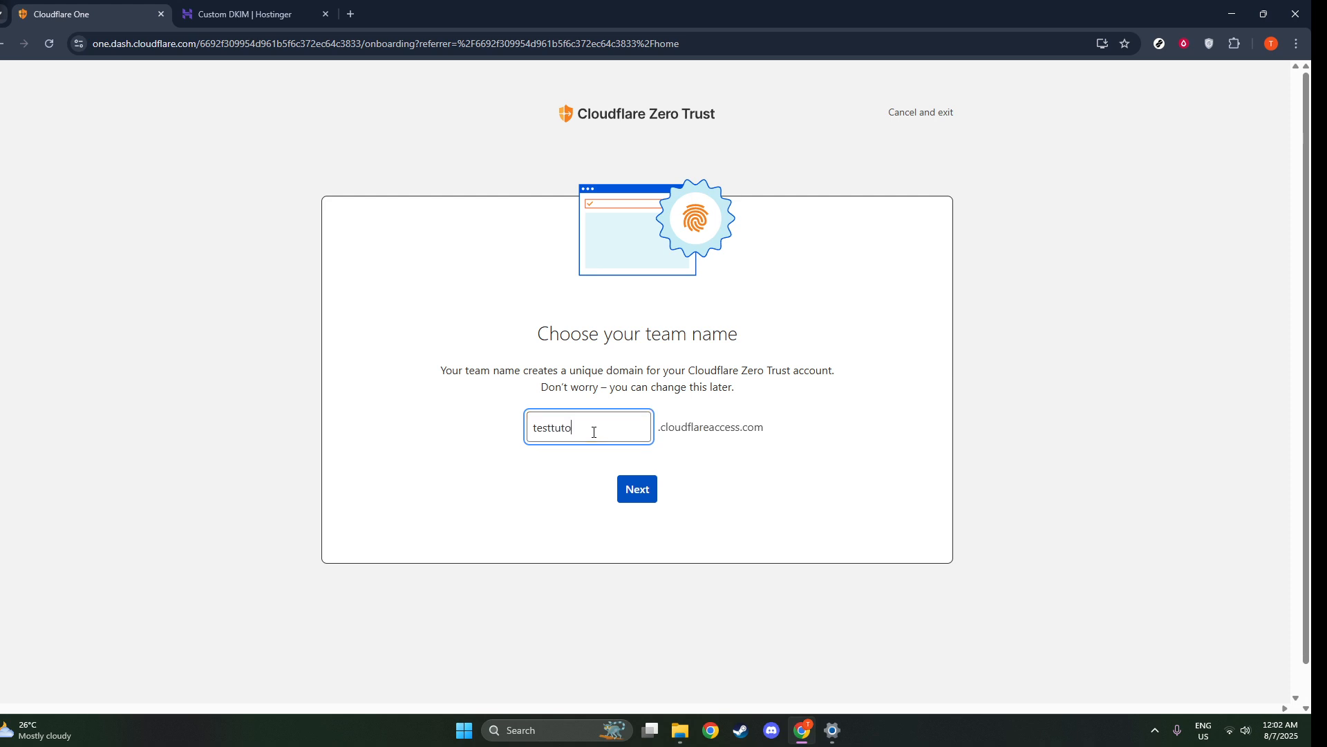
type("rialte")
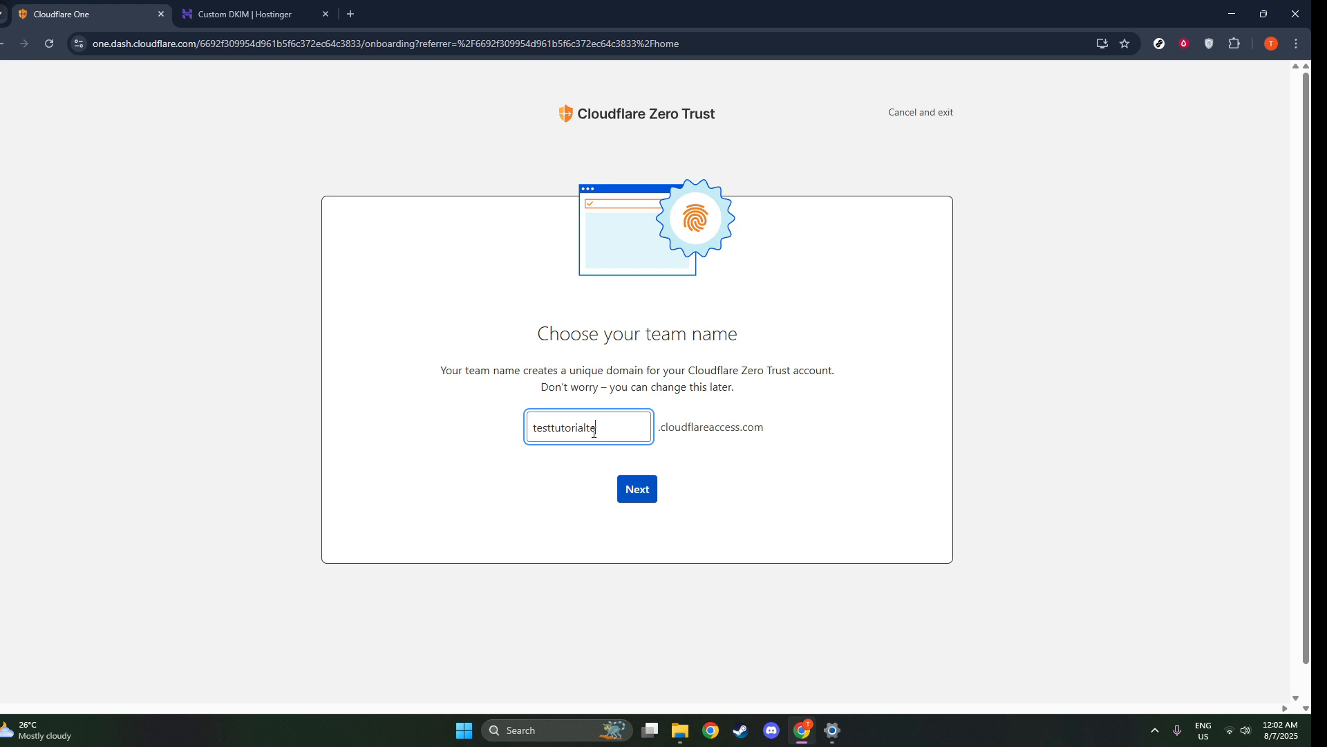
type("eam")
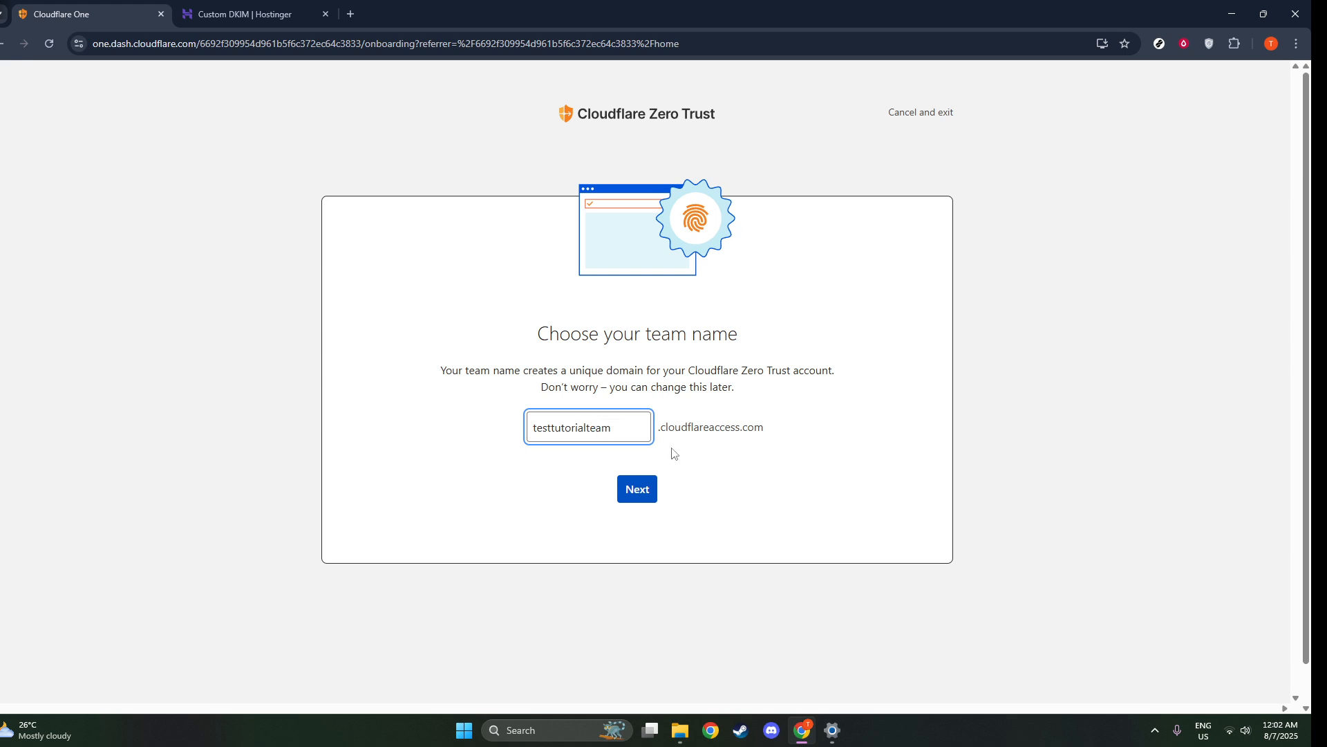
left_click(637, 488)
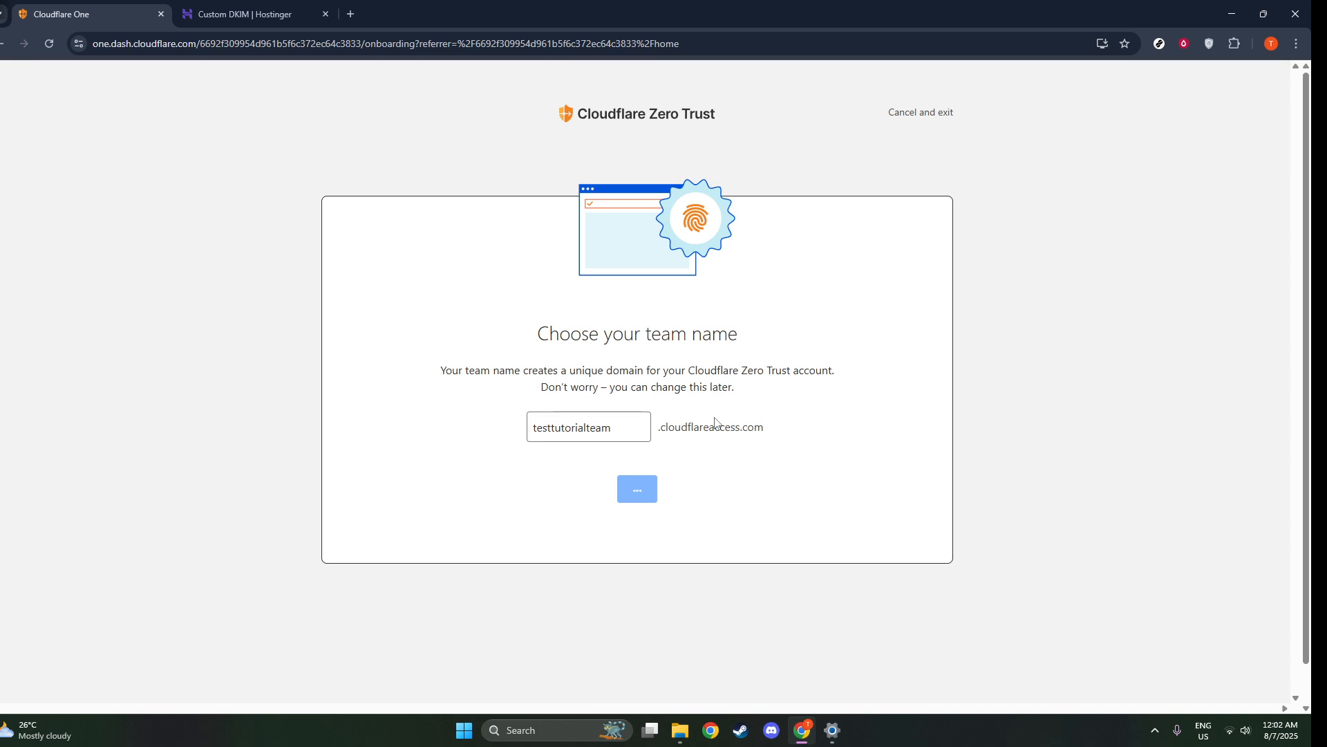
- Continue with the $0 Zero Trust Free plan to the payment step
left_click(636, 489)
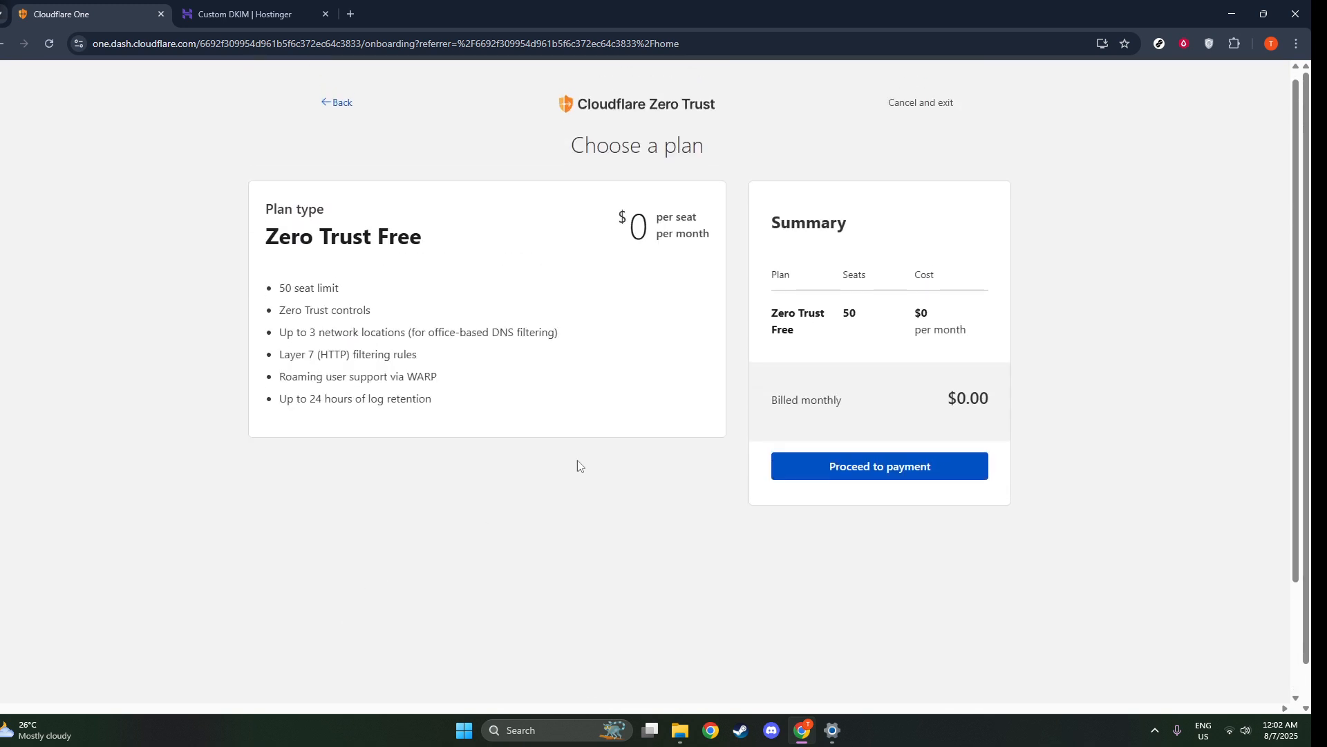
left_click(879, 466)
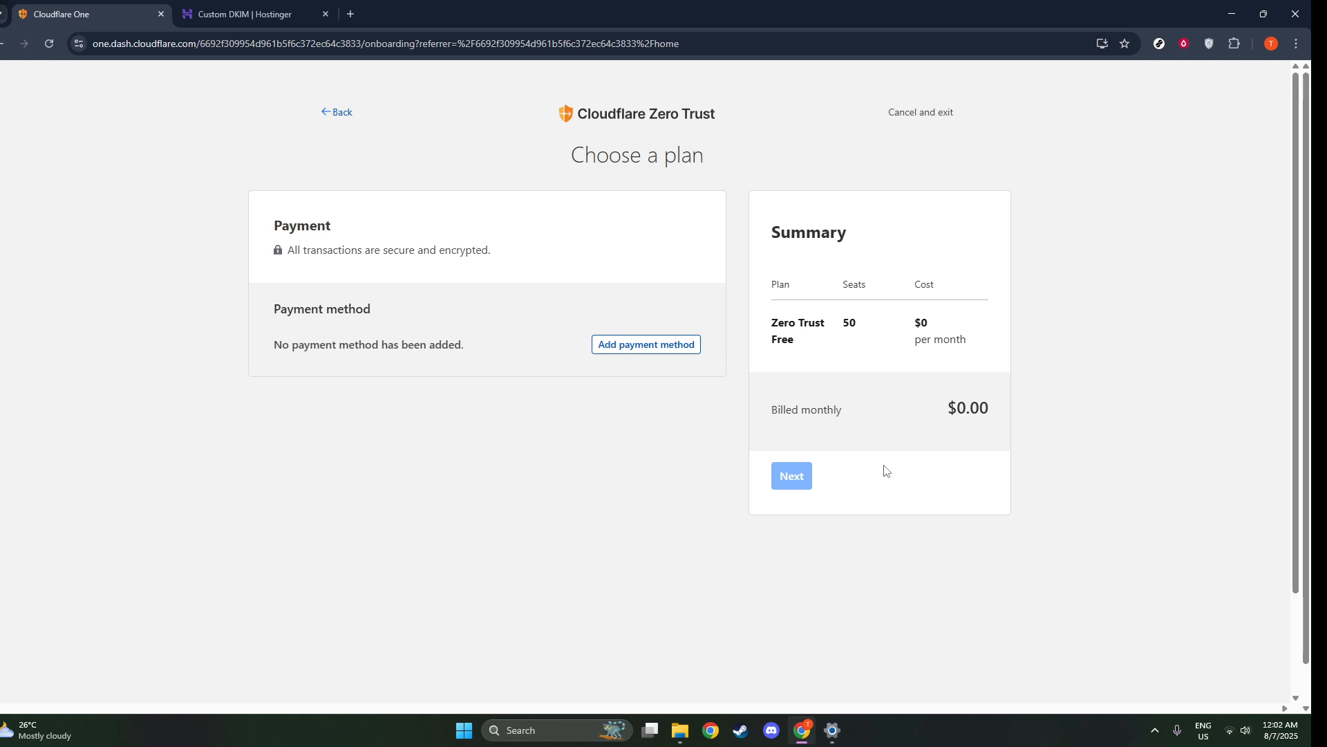
mouse_move(810, 404)
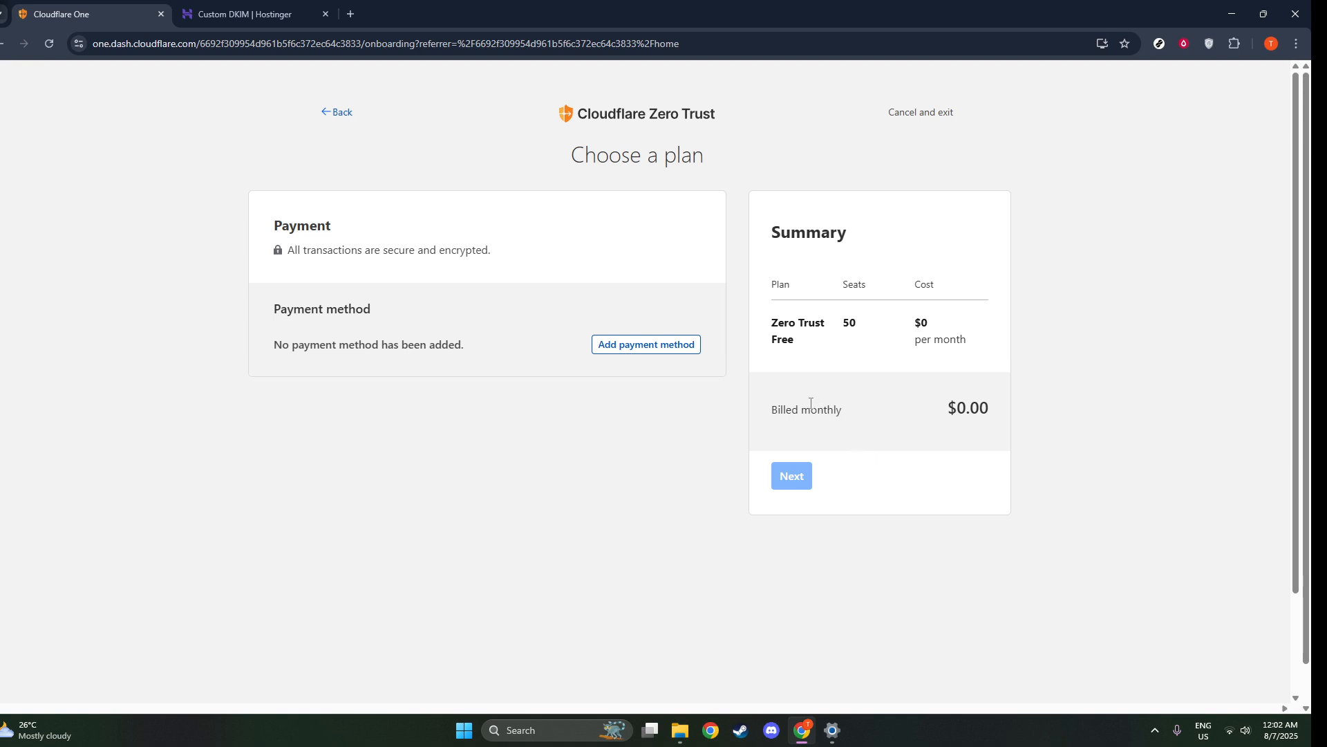
mouse_move(492, 349)
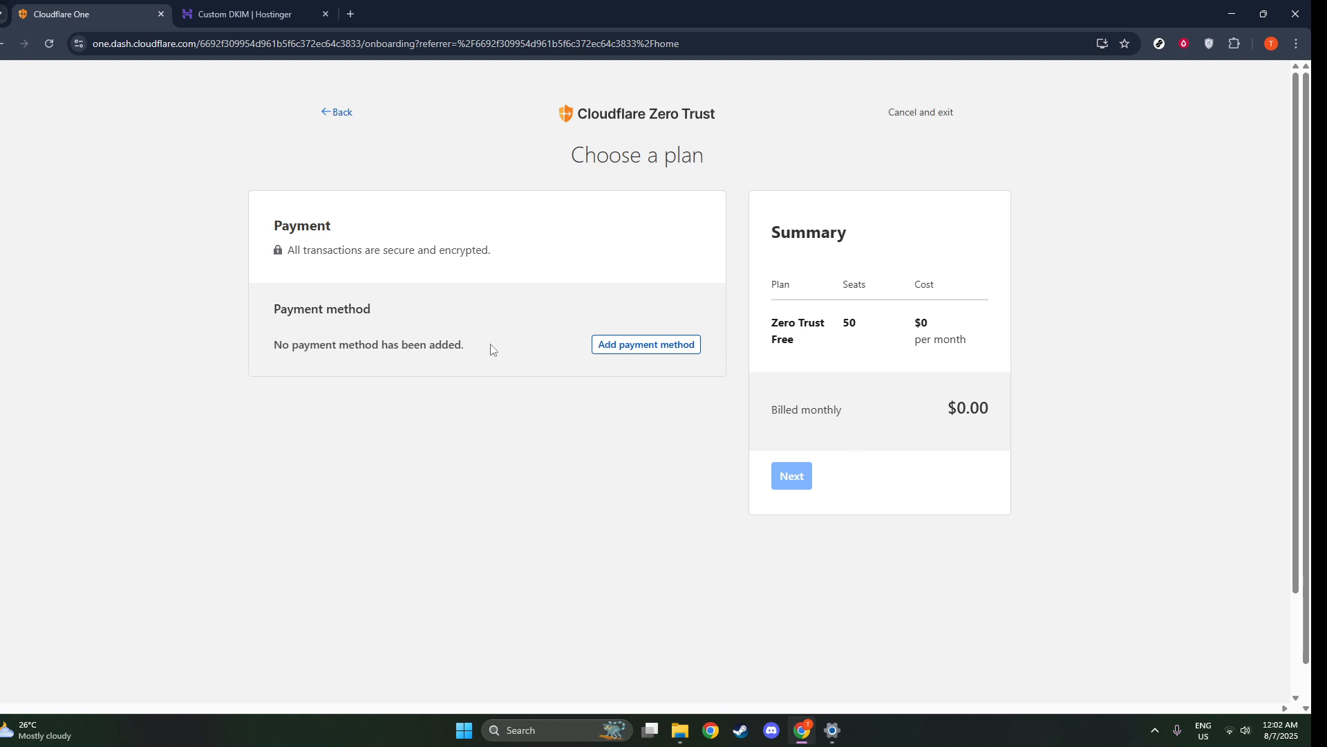